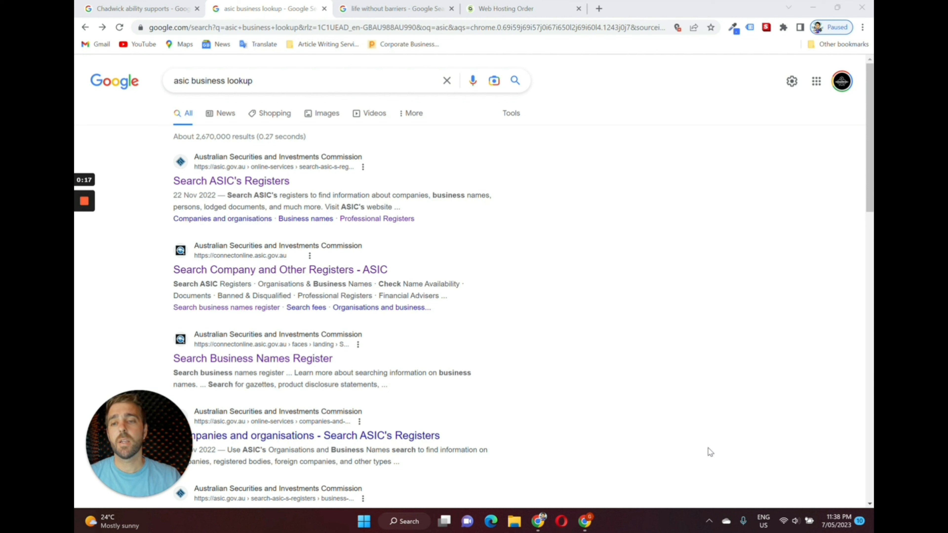
pyautogui.moveTo(211, 84)
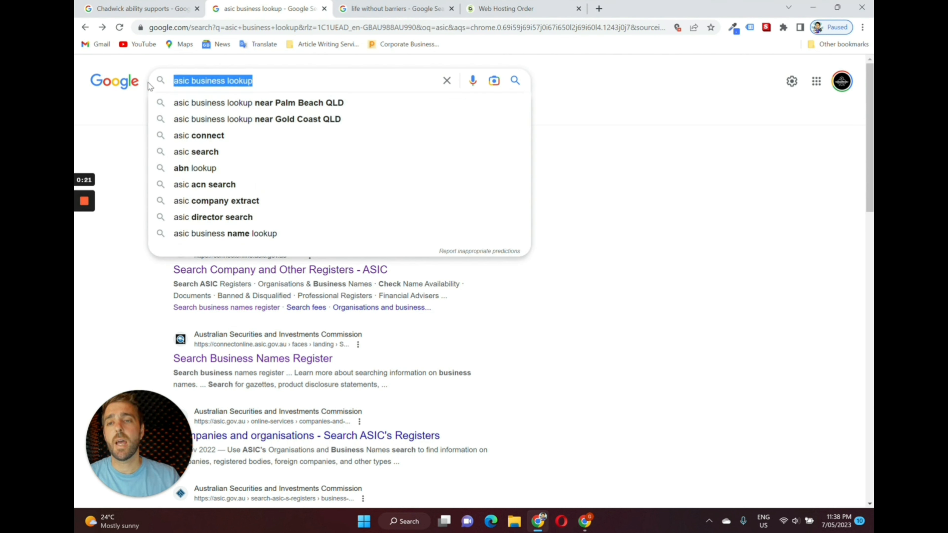
# Open the 'Search Company and Other Registers - ASIC' result from the Google results
pyautogui.rightClick(647, 240)
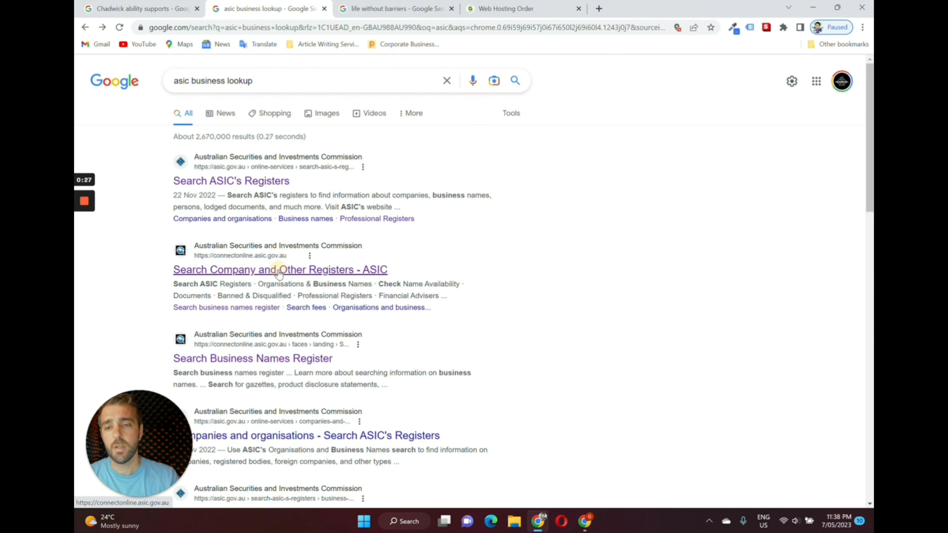
pyautogui.click(280, 269)
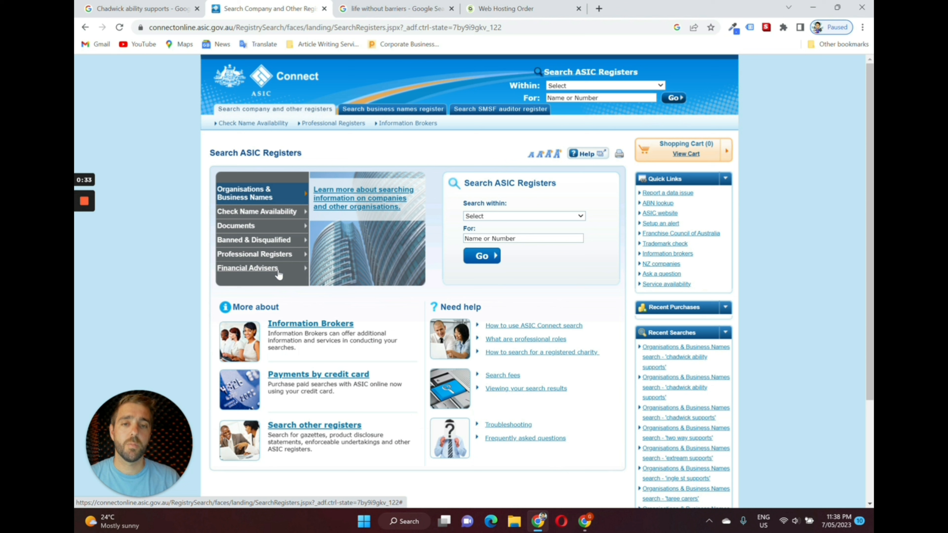
pyautogui.moveTo(513, 251)
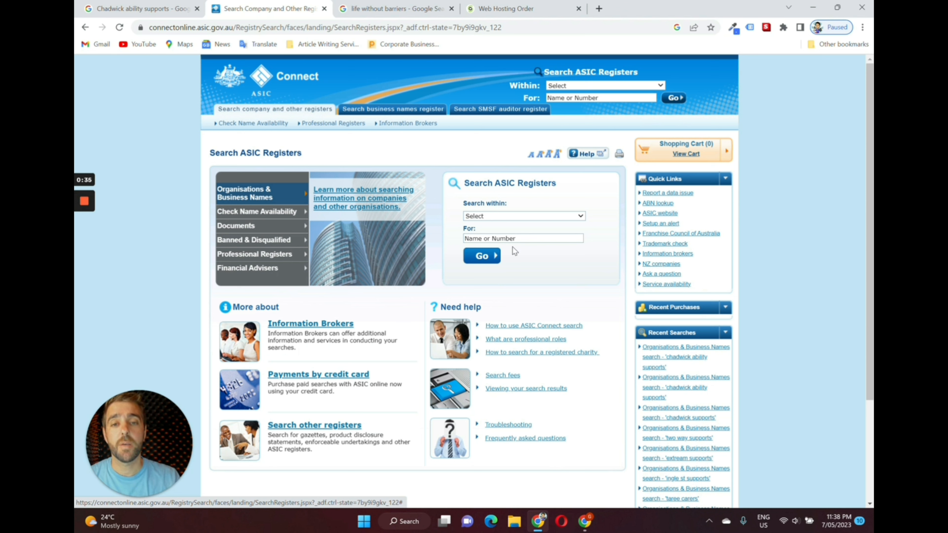
# Search Organisation & Business Names for 'chadwick ability supports', returning 0 results
pyautogui.click(522, 216)
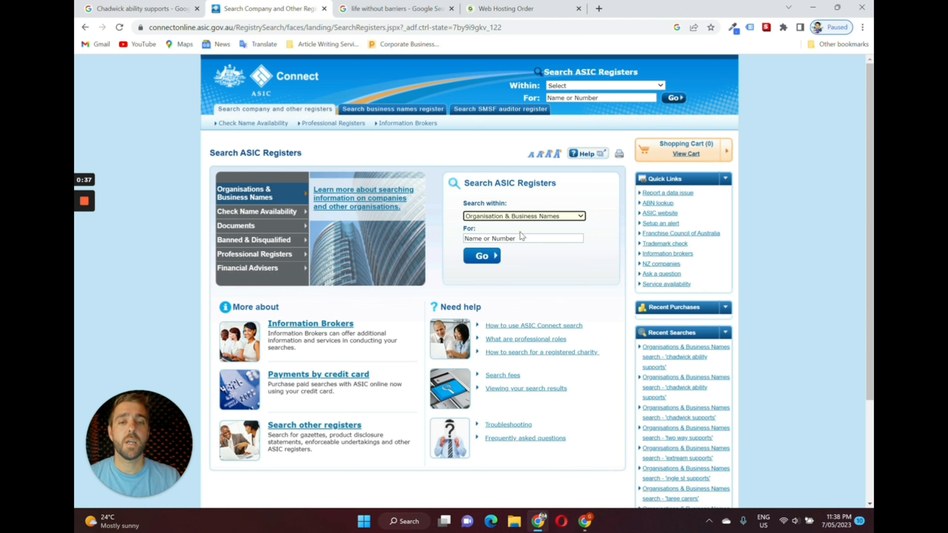
pyautogui.click(523, 237)
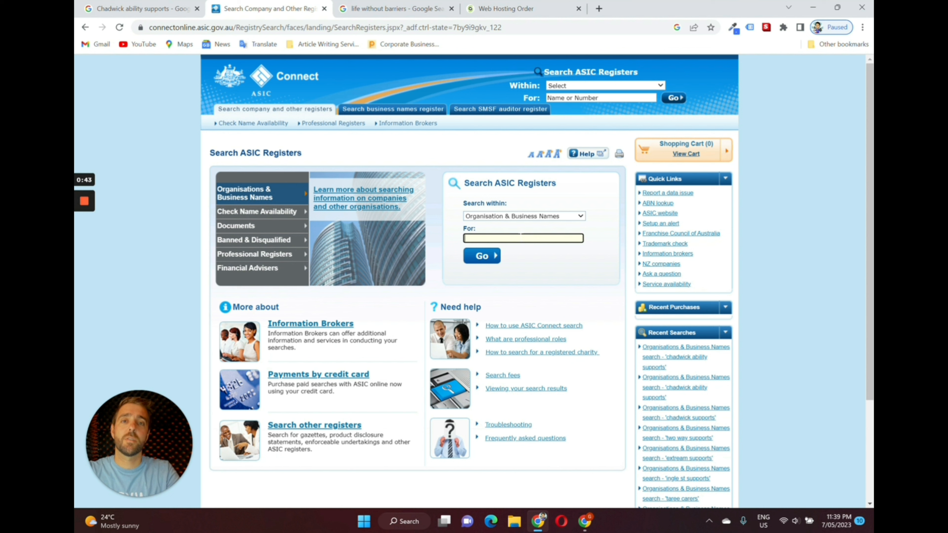
pyautogui.write('chadwick')
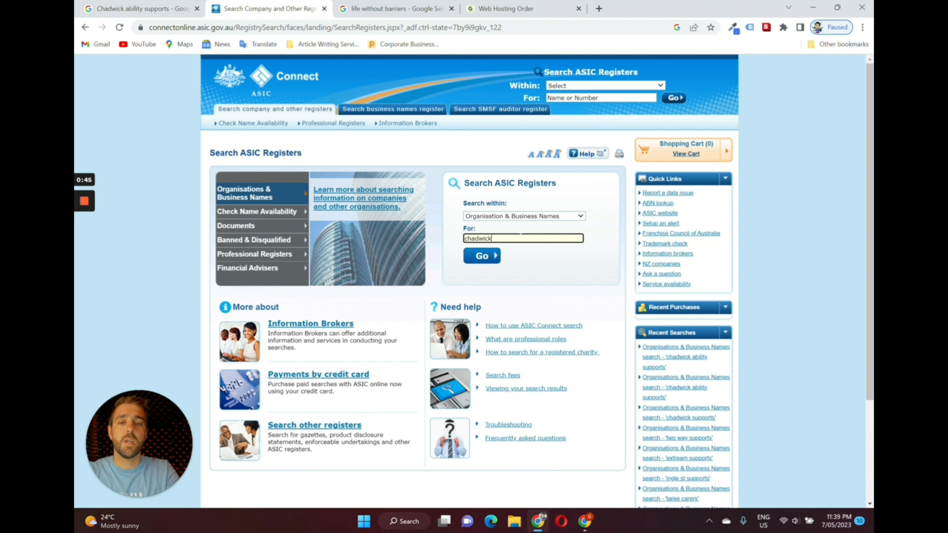
pyautogui.write('abl')
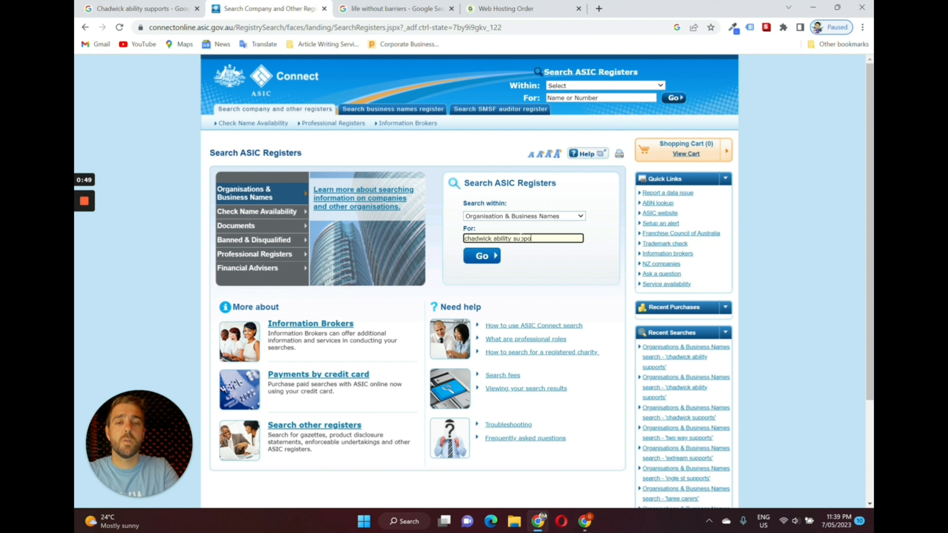
pyautogui.write('rts')
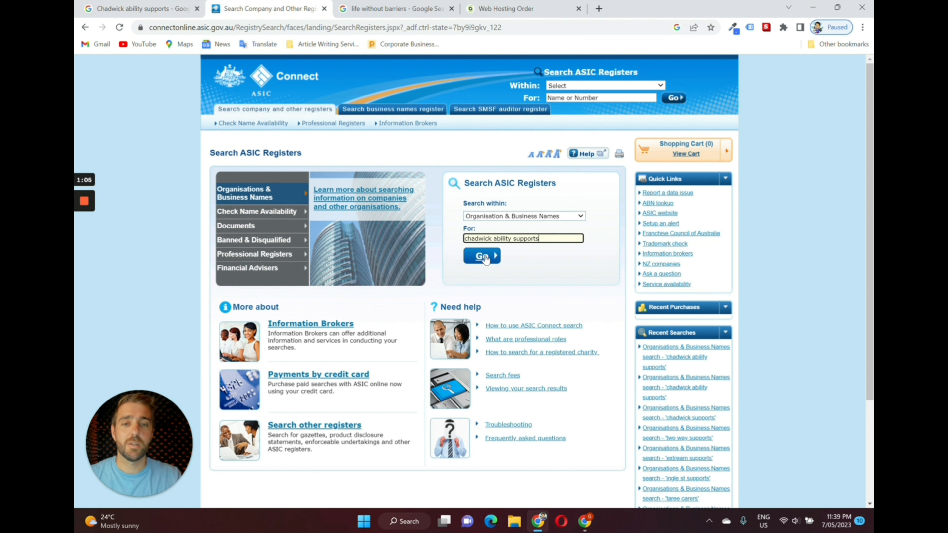
pyautogui.click(479, 256)
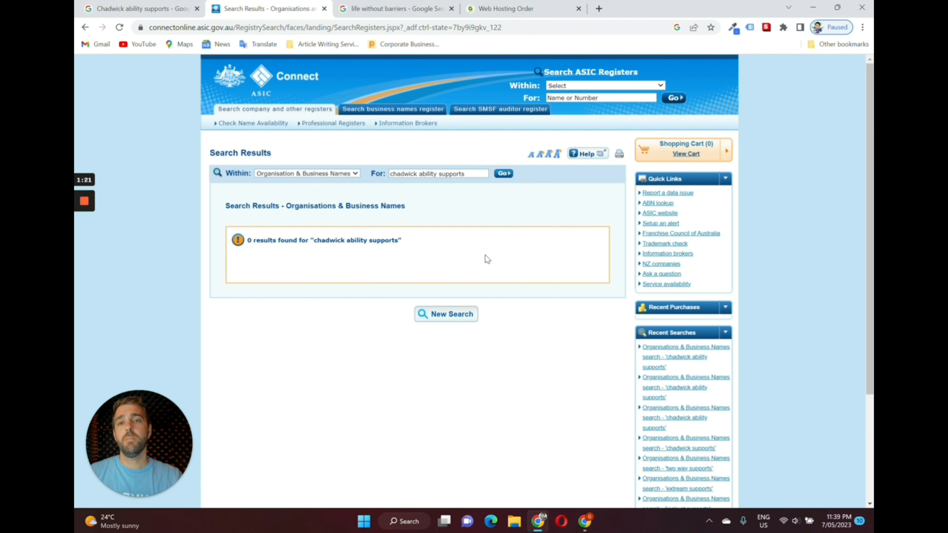
# Switch to the 'life without barriers' Google Search results tab
pyautogui.click(393, 9)
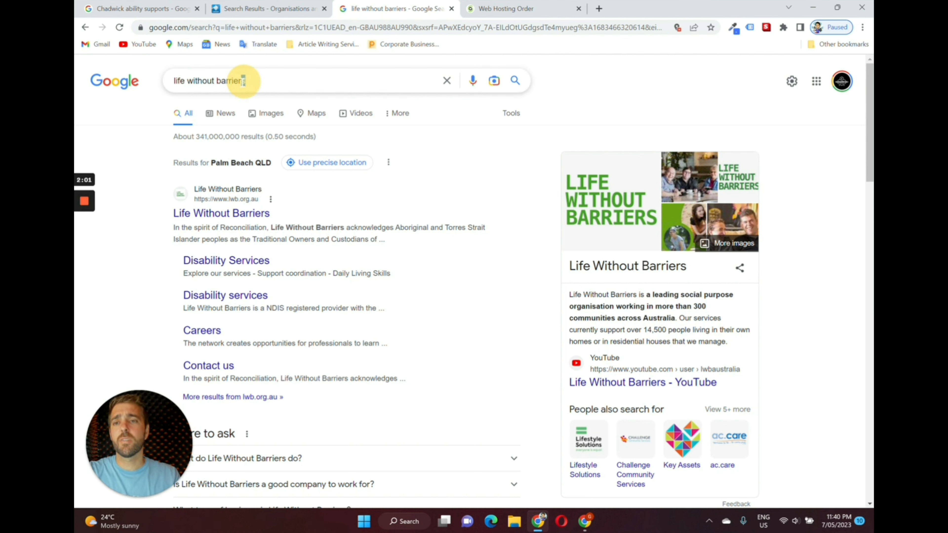
pyautogui.click(242, 81)
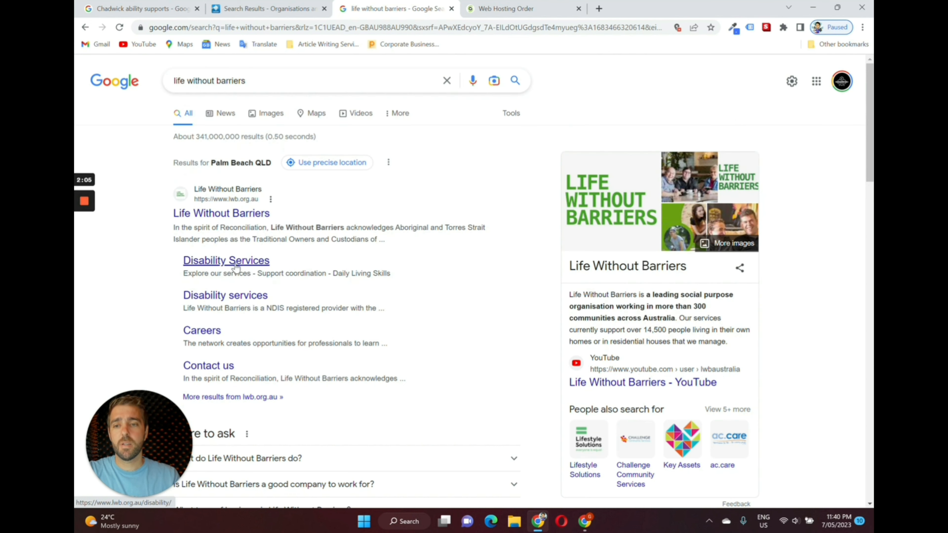
pyautogui.moveTo(212, 351)
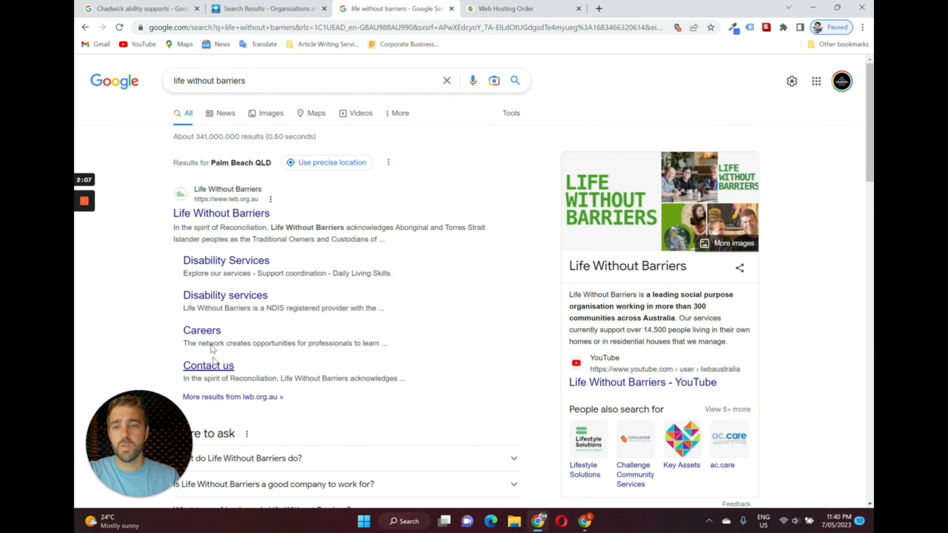
pyautogui.scroll(-3)
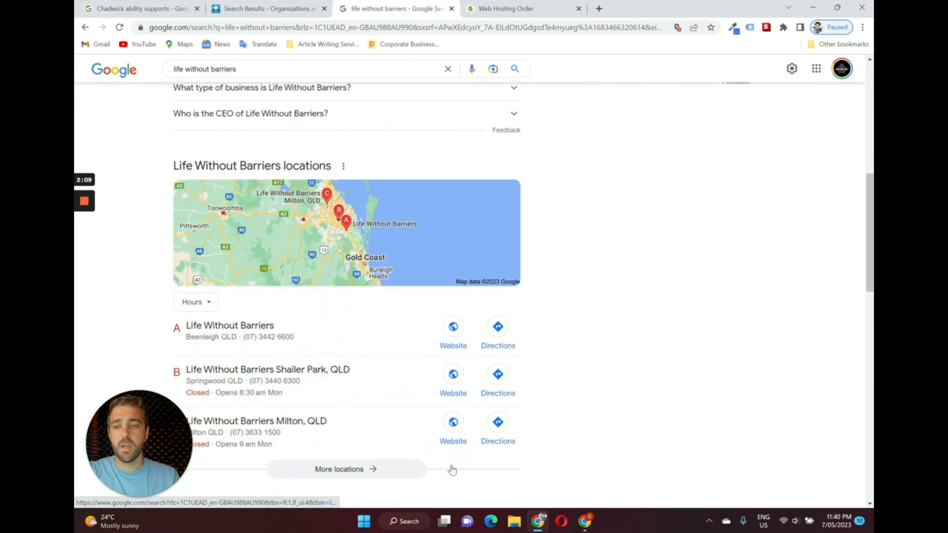
pyautogui.scroll(-3)
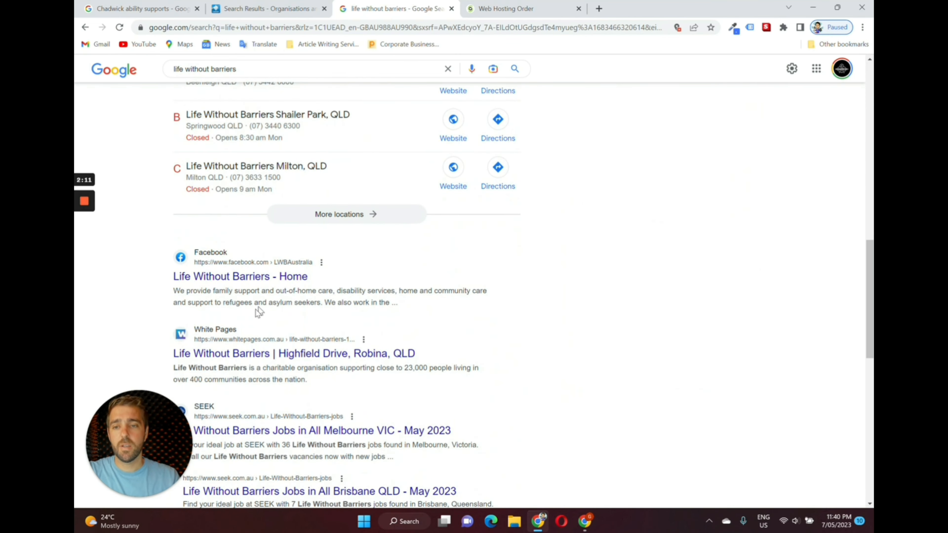
pyautogui.scroll(-3)
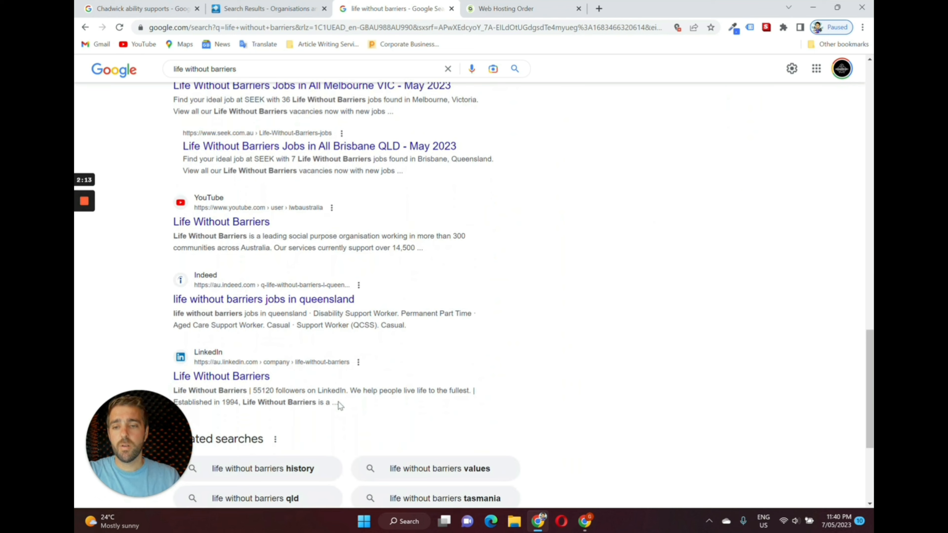
pyautogui.scroll(3)
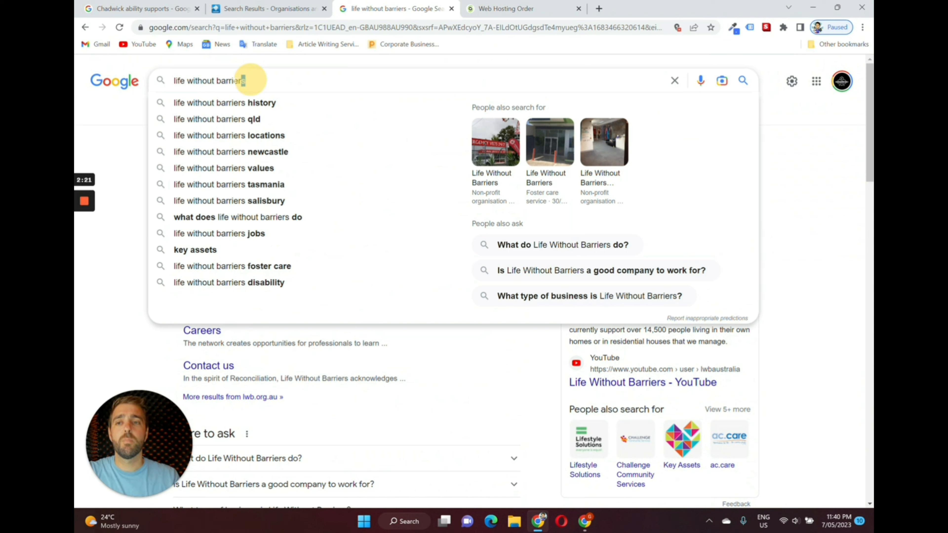
# Search Google for 'life with no borders', then accept the 'life without borders' suggestion
pyautogui.doubleClick(217, 81)
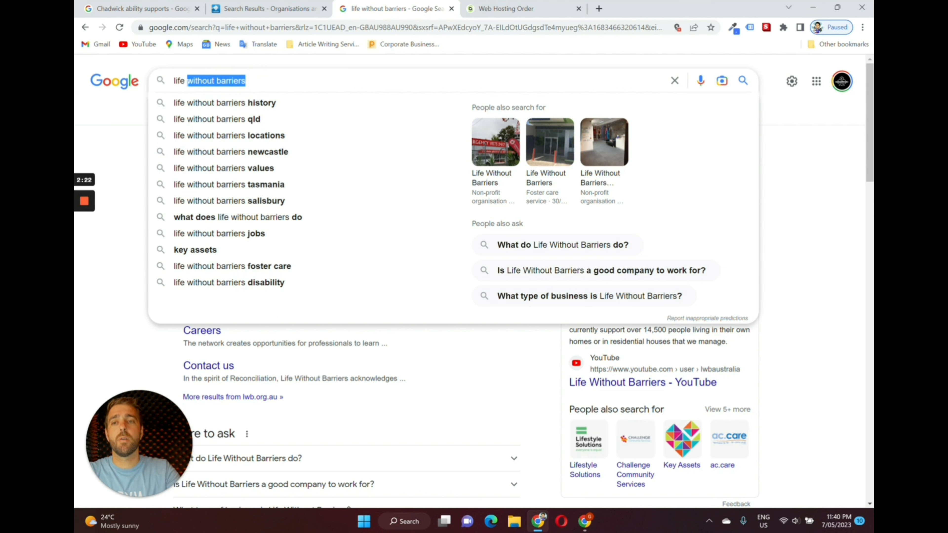
pyautogui.write('life with no barr')
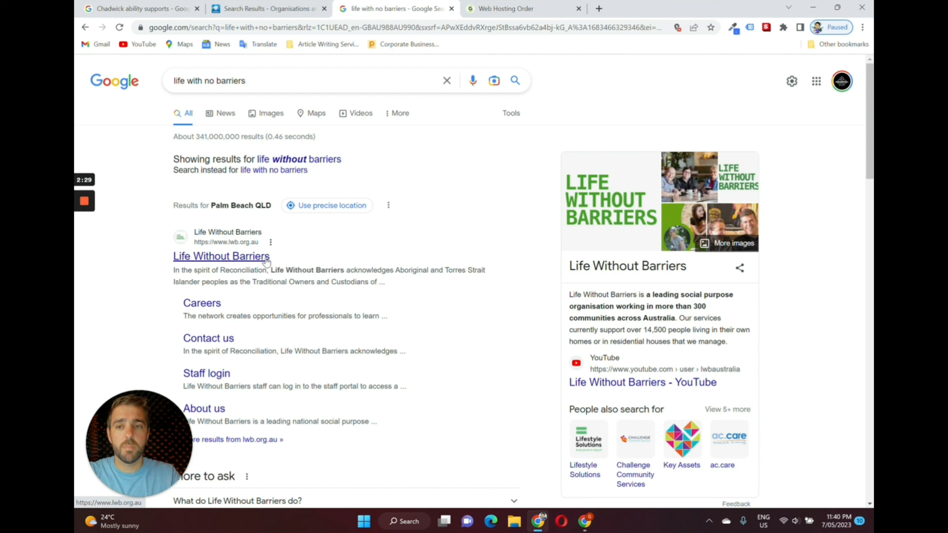
pyautogui.moveTo(229, 71)
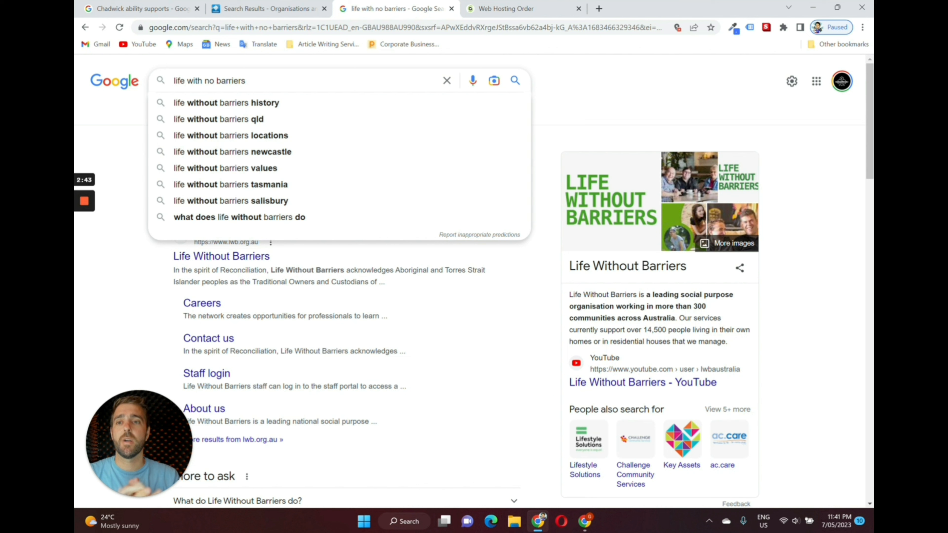
pyautogui.press('Backspace')
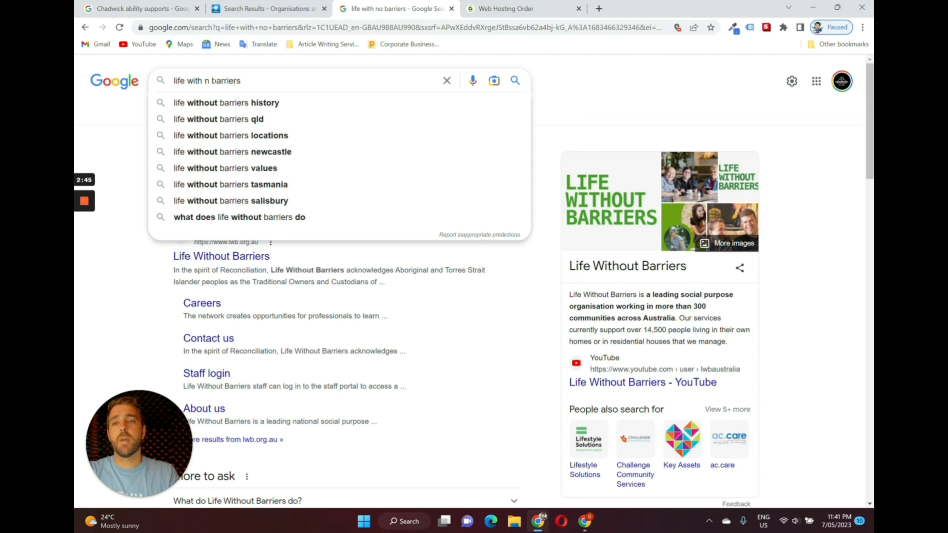
pyautogui.press('Backspace')
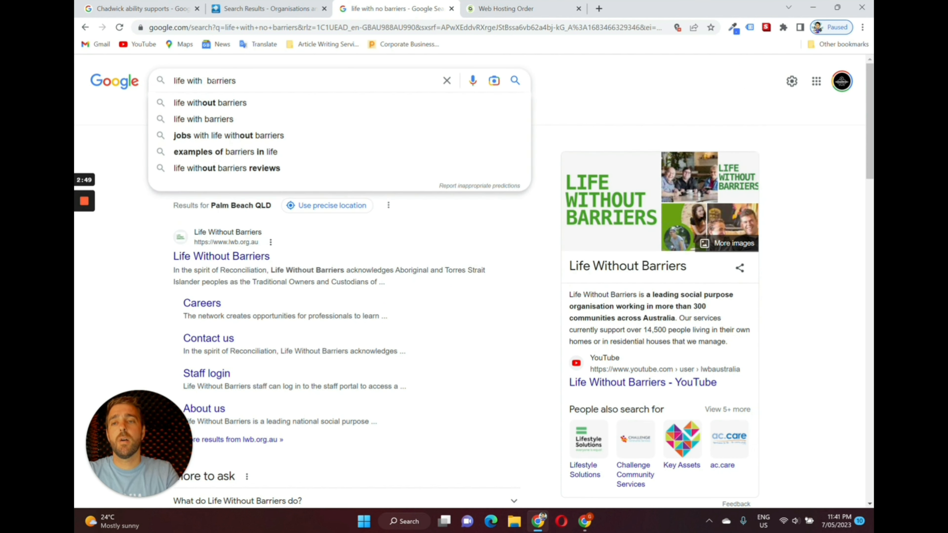
pyautogui.write('no borders')
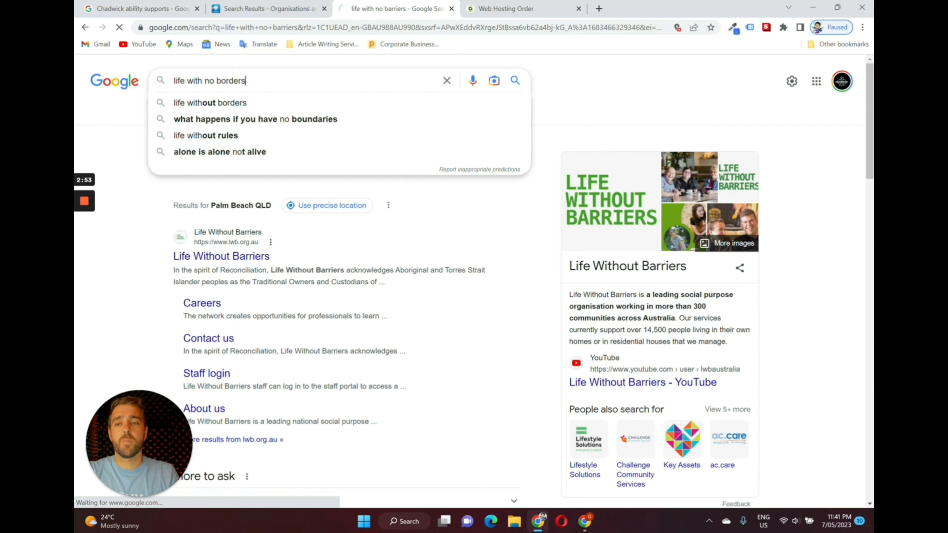
pyautogui.press('Return')
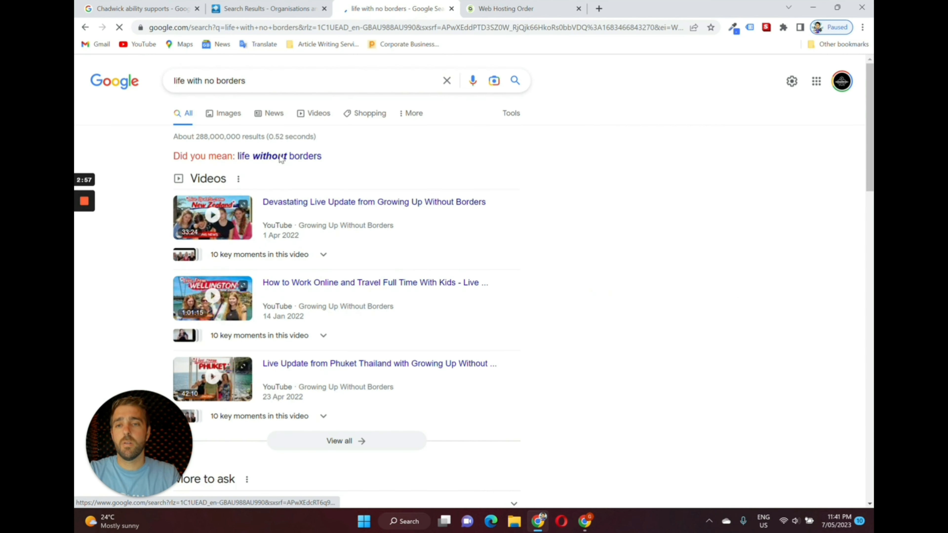
pyautogui.click(287, 156)
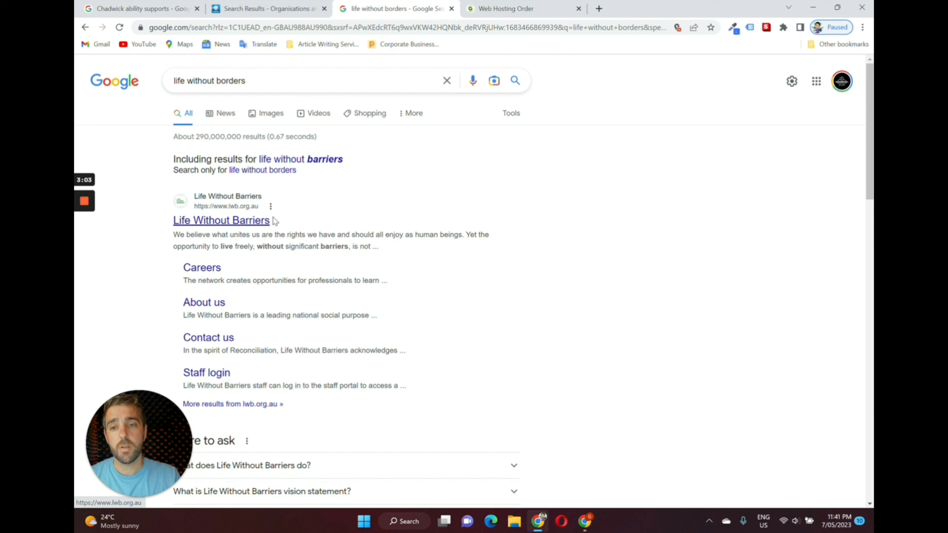
pyautogui.moveTo(409, 245)
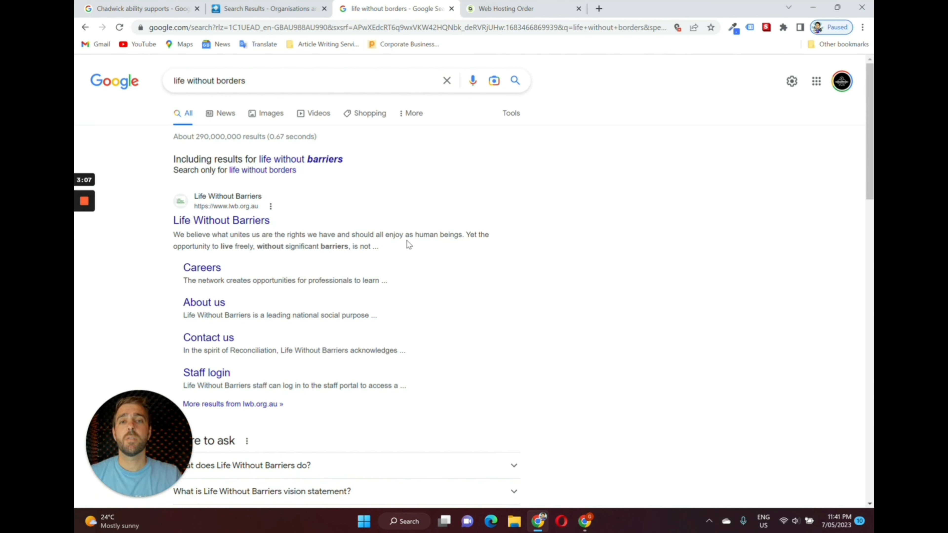
pyautogui.moveTo(523, 8)
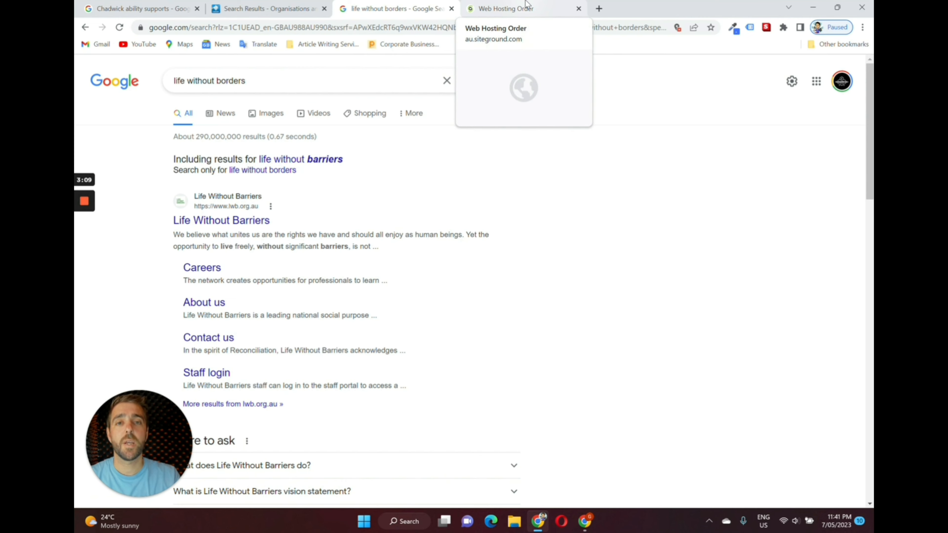
# Check lifewithoutbarriers as a .com.au domain on SiteGround, finding it unavailable
pyautogui.click(519, 8)
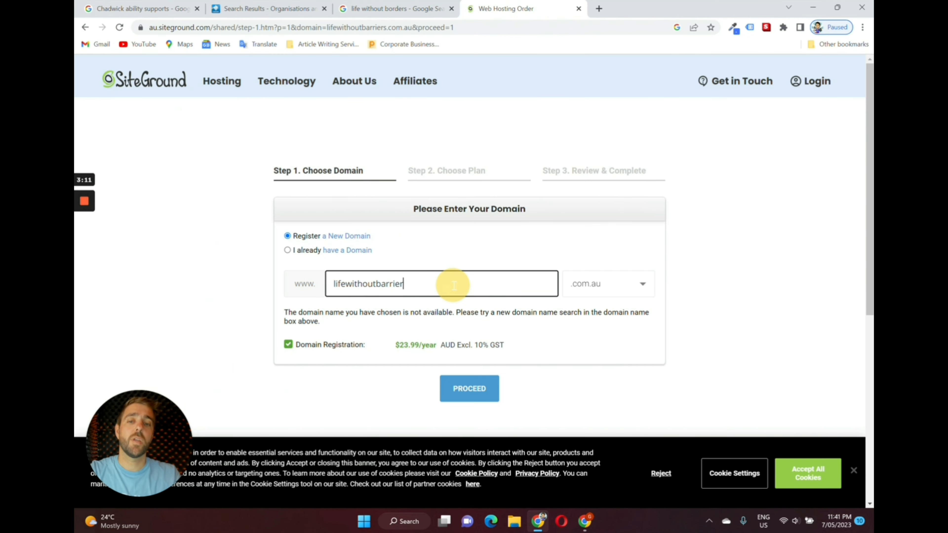
pyautogui.write('s')
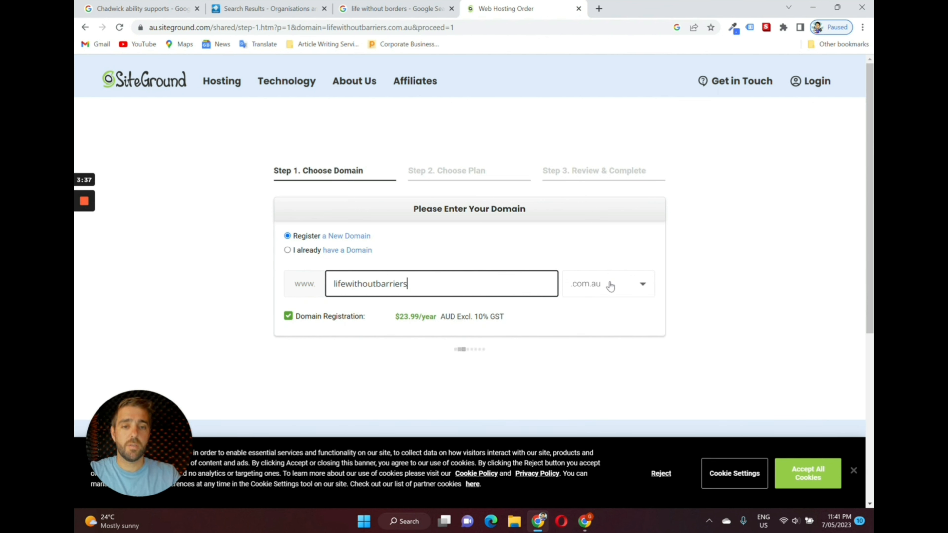
pyautogui.click(608, 283)
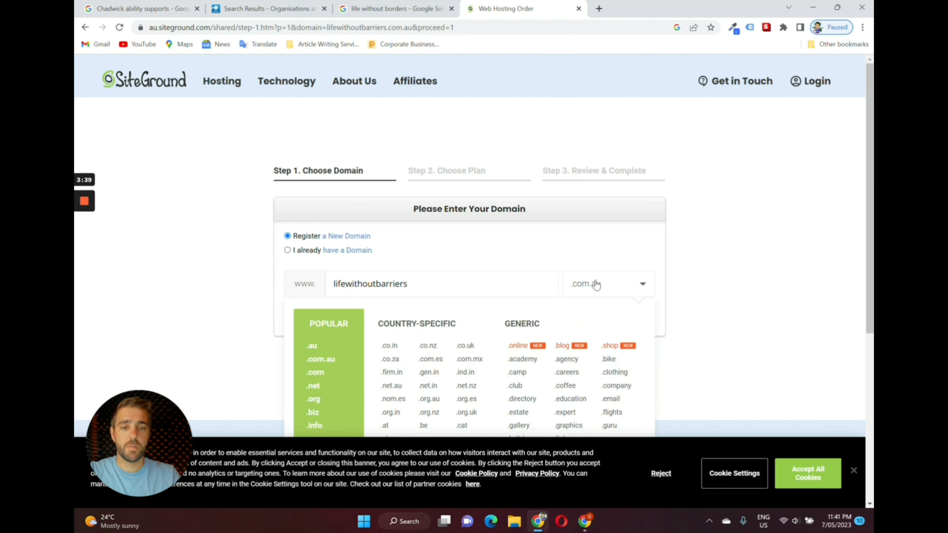
pyautogui.moveTo(617, 290)
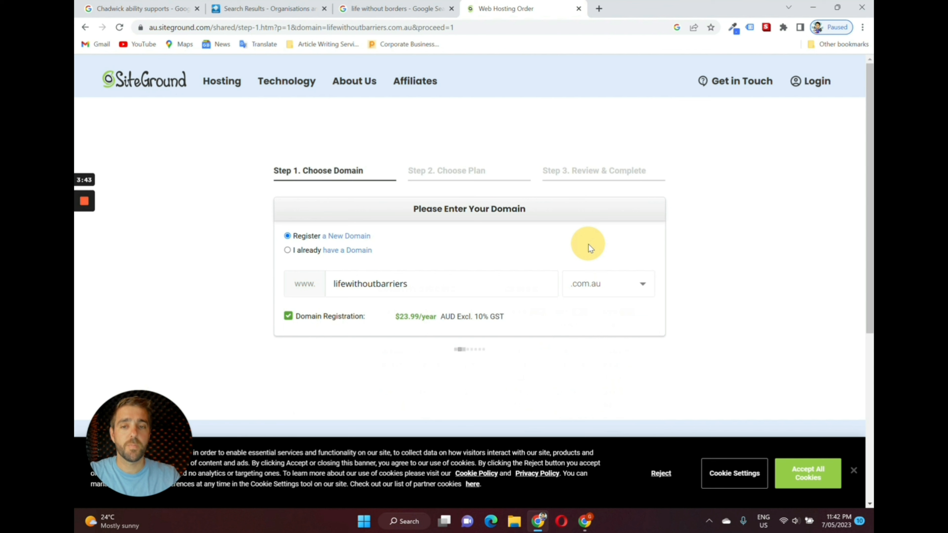
pyautogui.moveTo(589, 248)
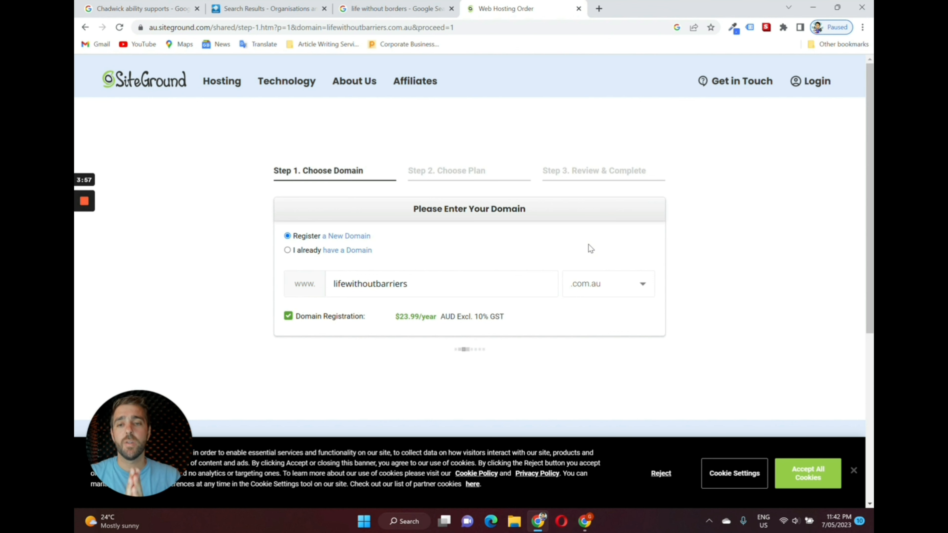
pyautogui.moveTo(456, 238)
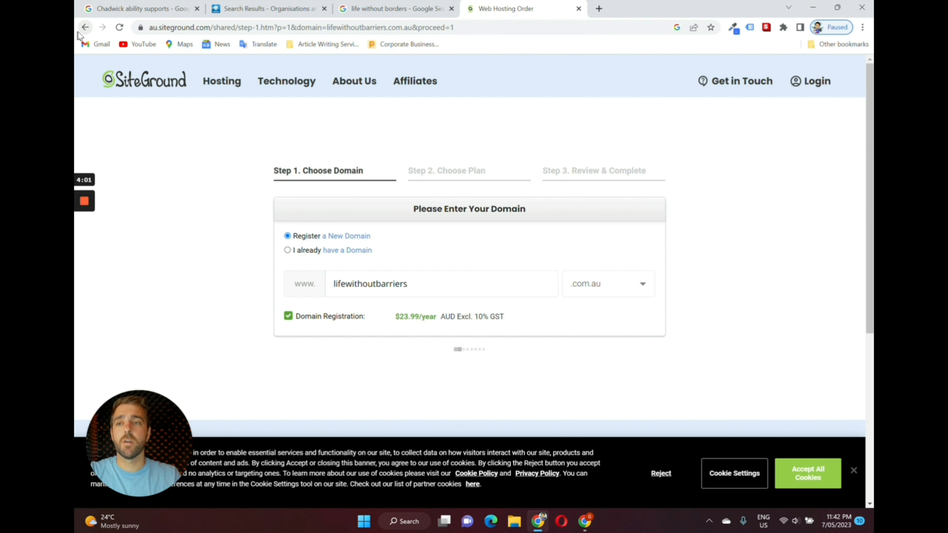
pyautogui.click(119, 27)
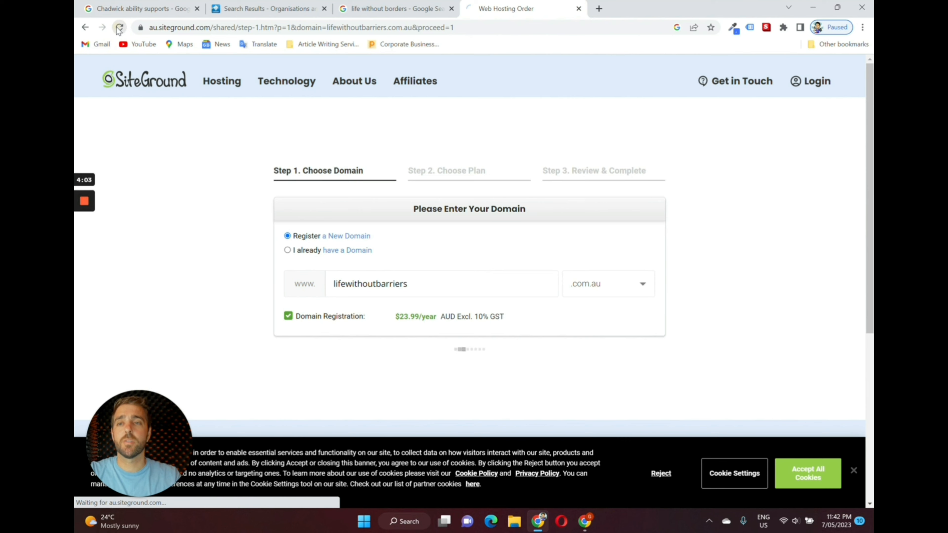
pyautogui.click(118, 27)
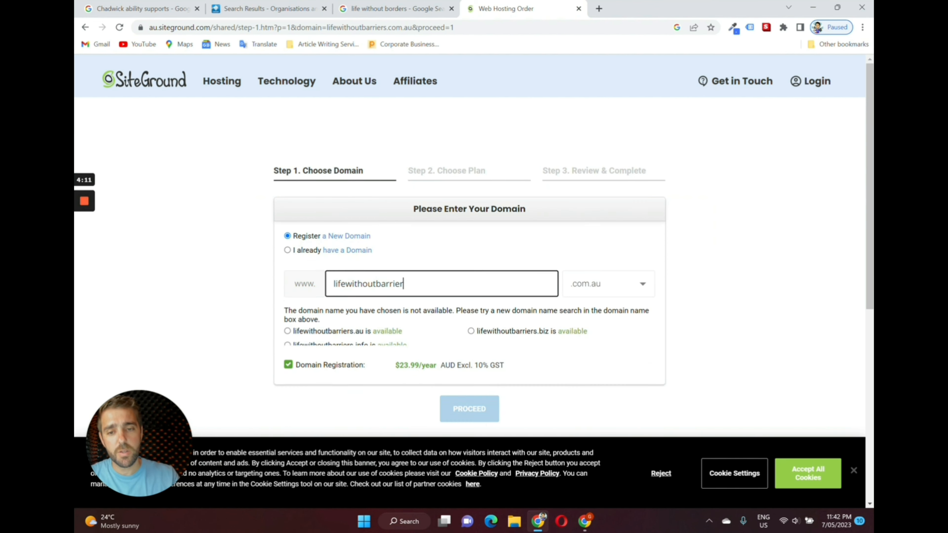
# Proceed with the available lifewithoutbarrier.com.au domain, then return to the Google results
pyautogui.click(469, 409)
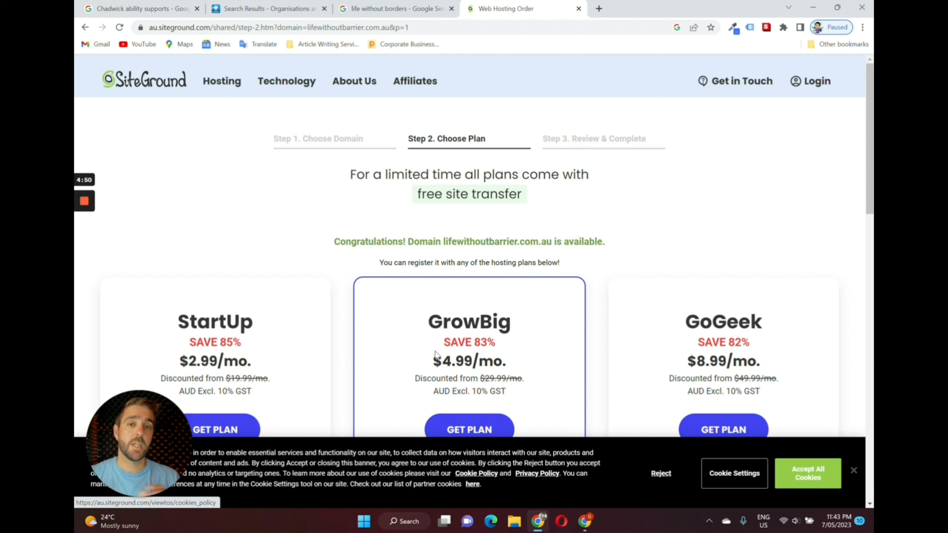
pyautogui.moveTo(285, 277)
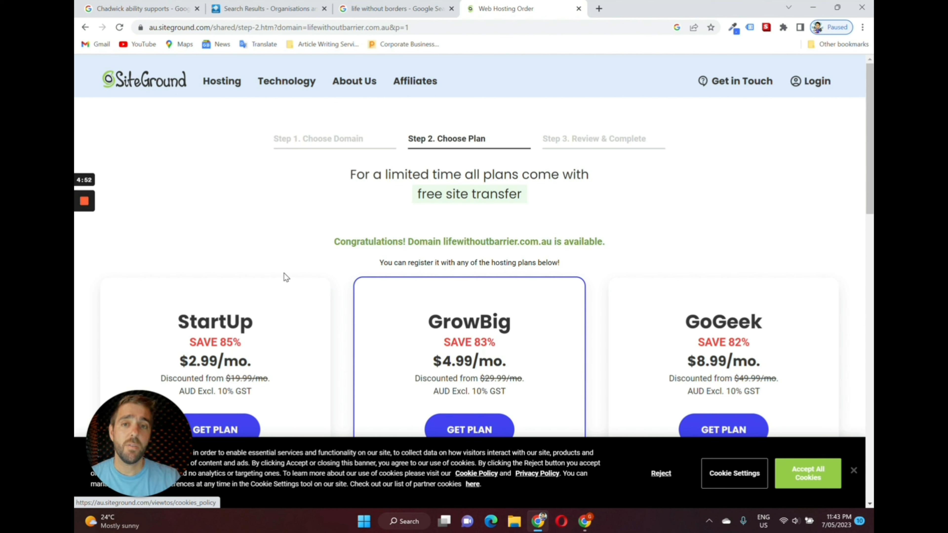
pyautogui.click(393, 8)
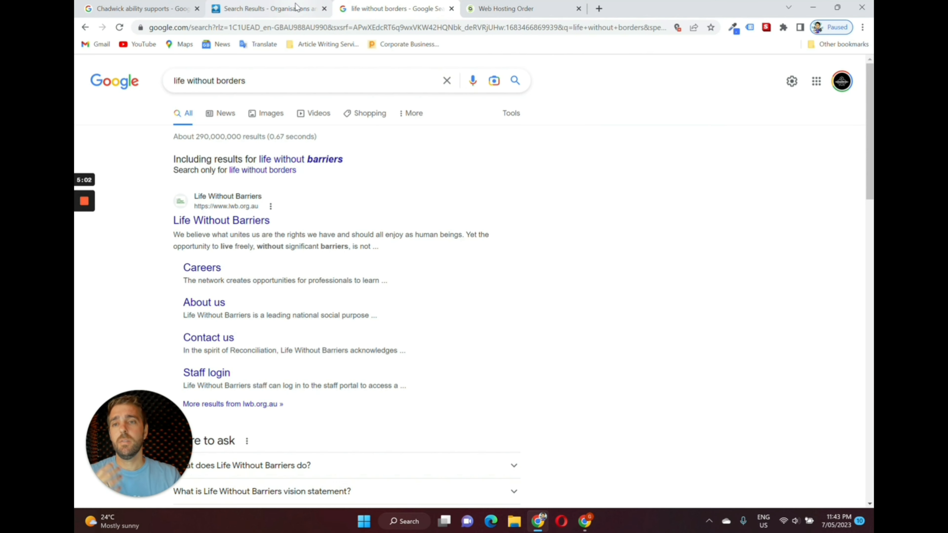
# Search the ASIC names register for 'life without barriers', returning 13 matching entries
pyautogui.click(266, 8)
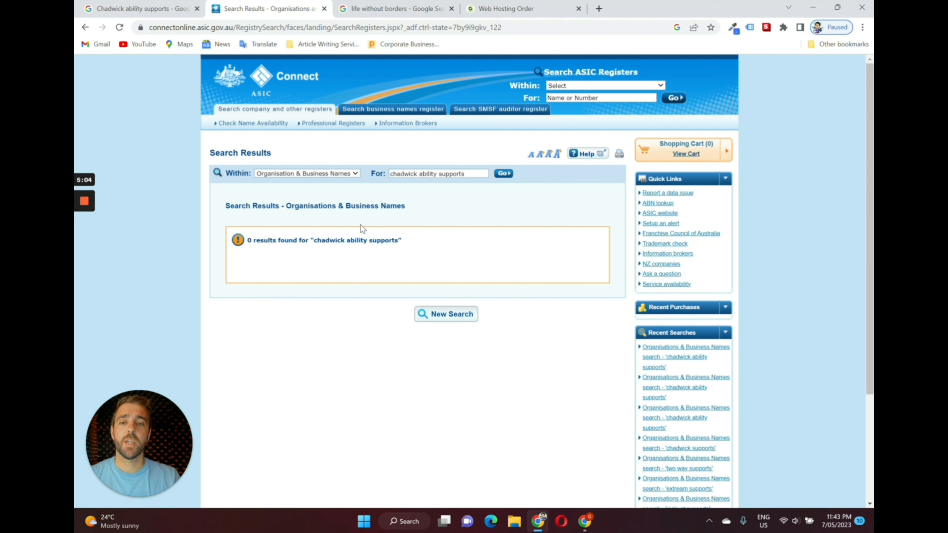
pyautogui.moveTo(352, 251)
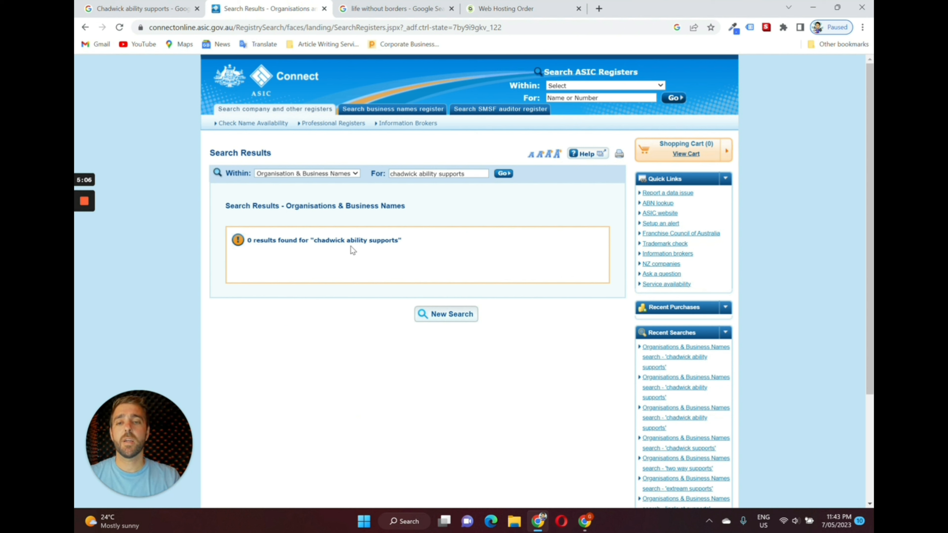
pyautogui.moveTo(381, 38)
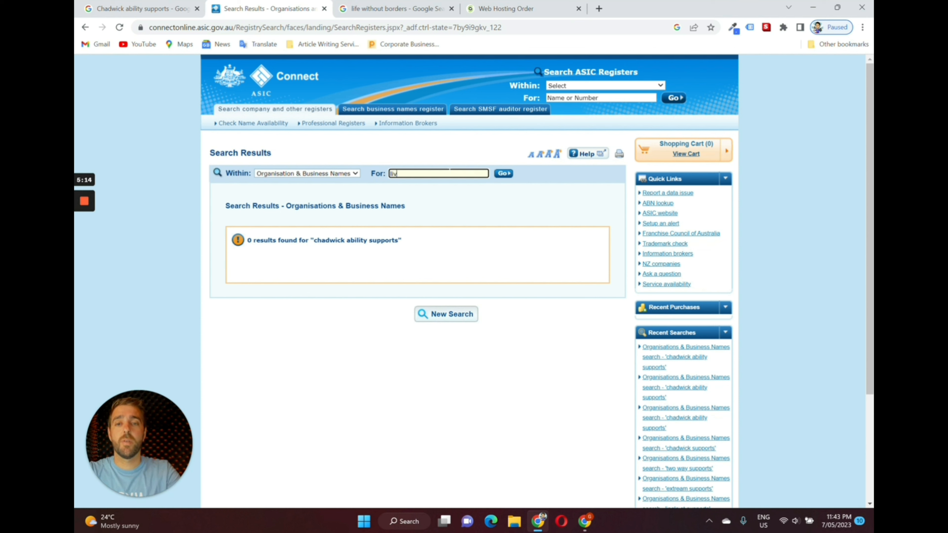
pyautogui.write('life without barriers')
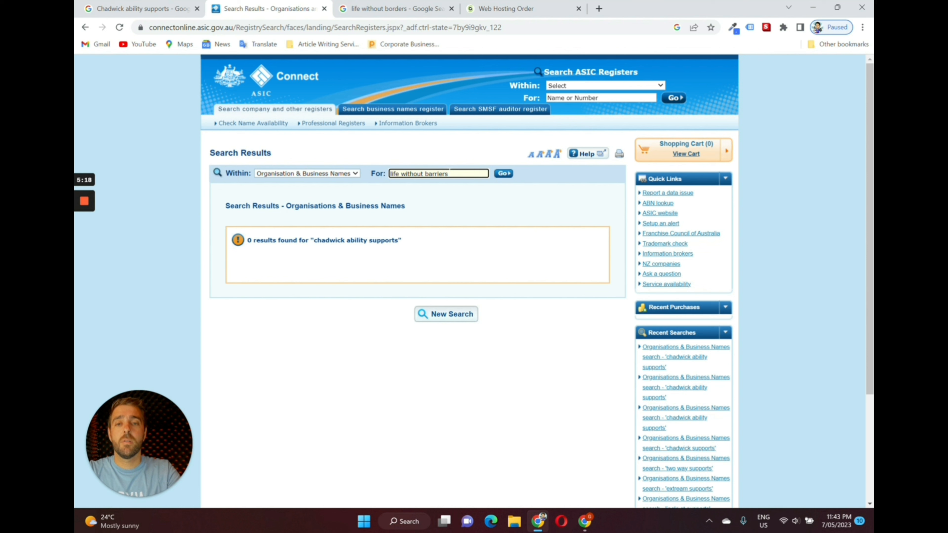
pyautogui.click(503, 173)
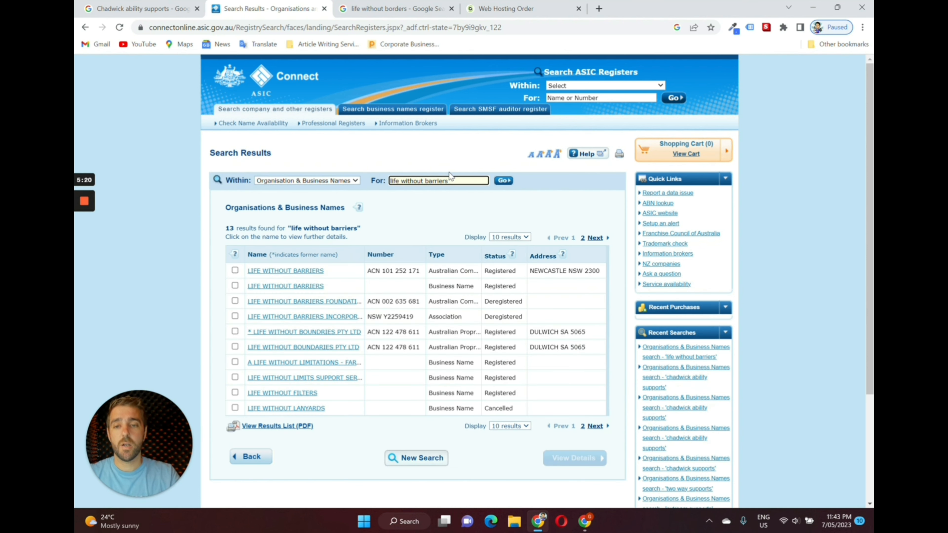
pyautogui.moveTo(285, 285)
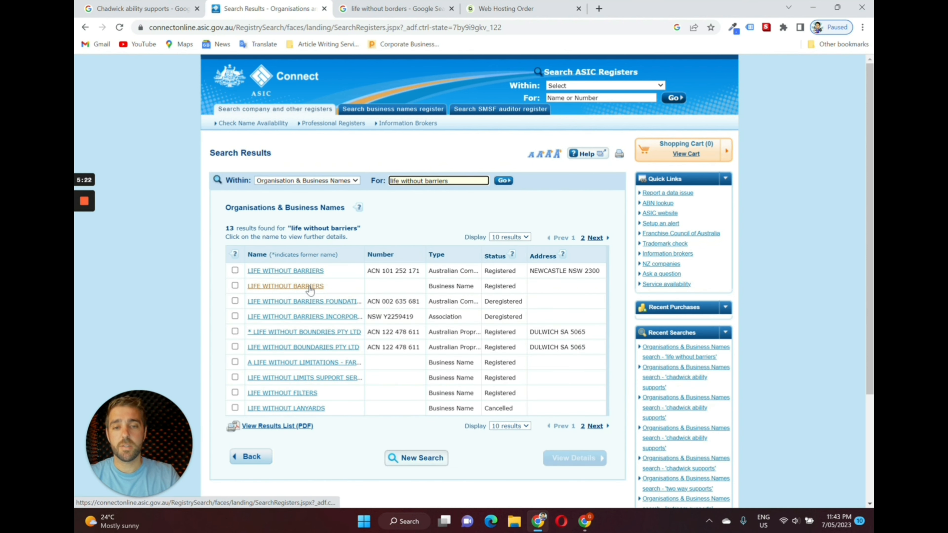
pyautogui.moveTo(512, 278)
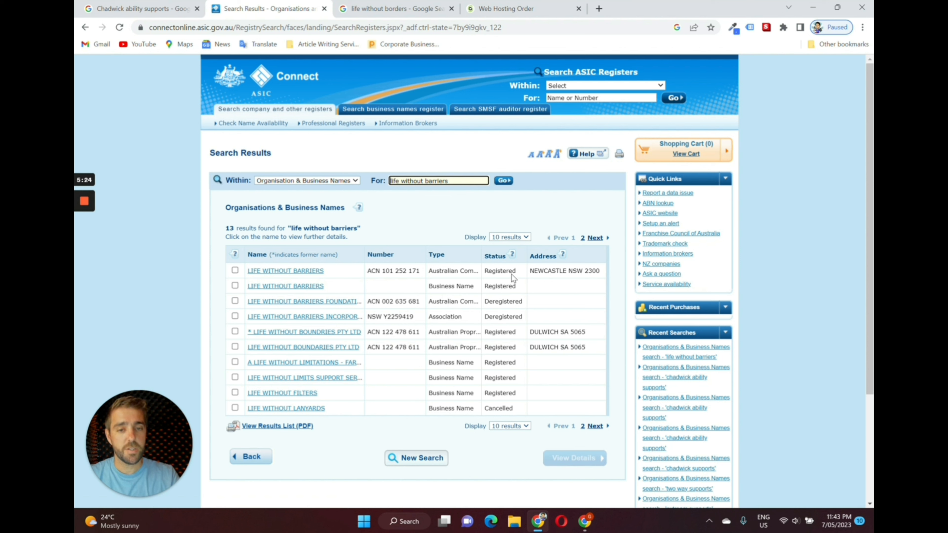
pyautogui.moveTo(561, 308)
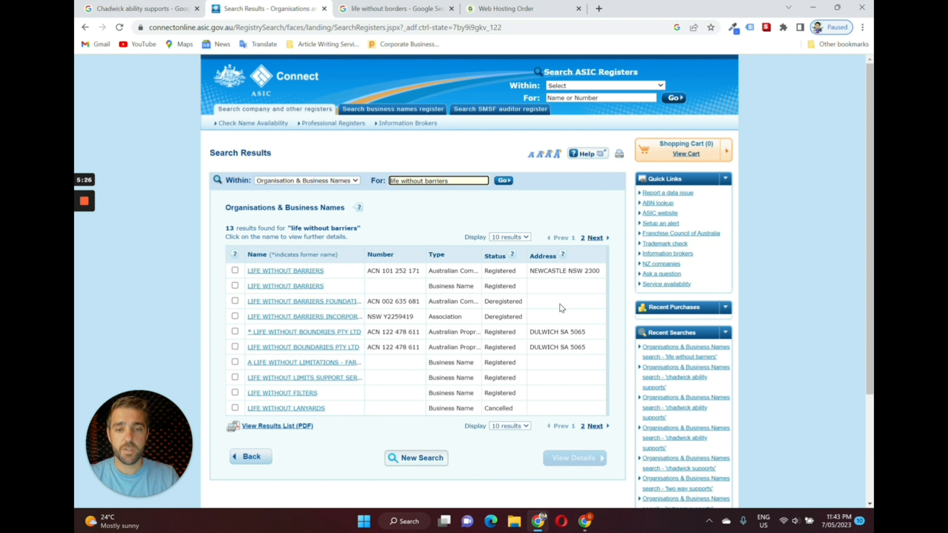
pyautogui.moveTo(449, 286)
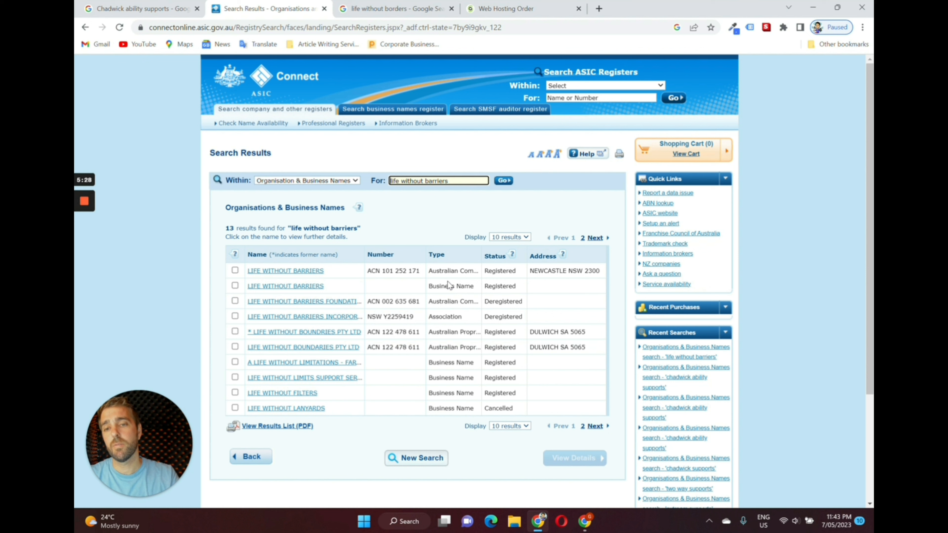
pyautogui.moveTo(450, 215)
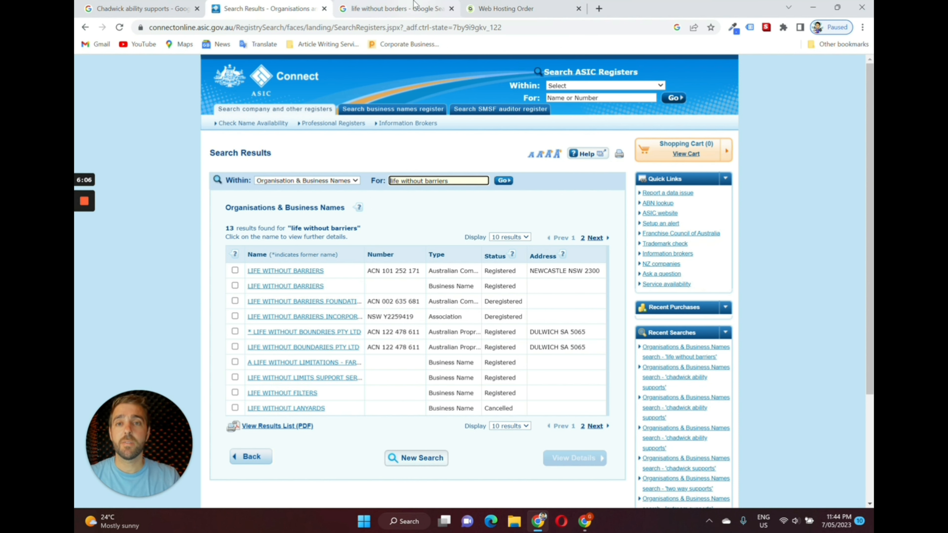
# Search Google for 'chadwick ability supports' and review the competitor results
pyautogui.click(393, 9)
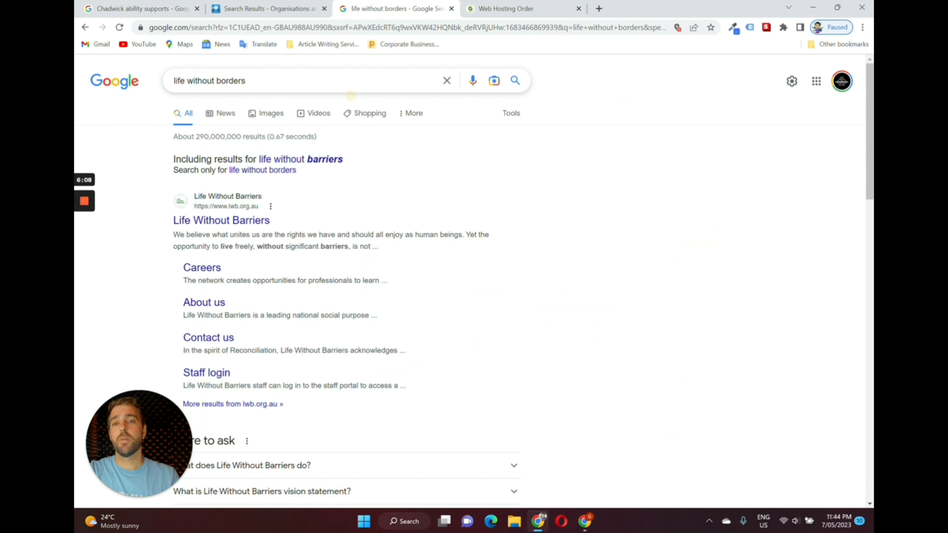
pyautogui.write('chadwid')
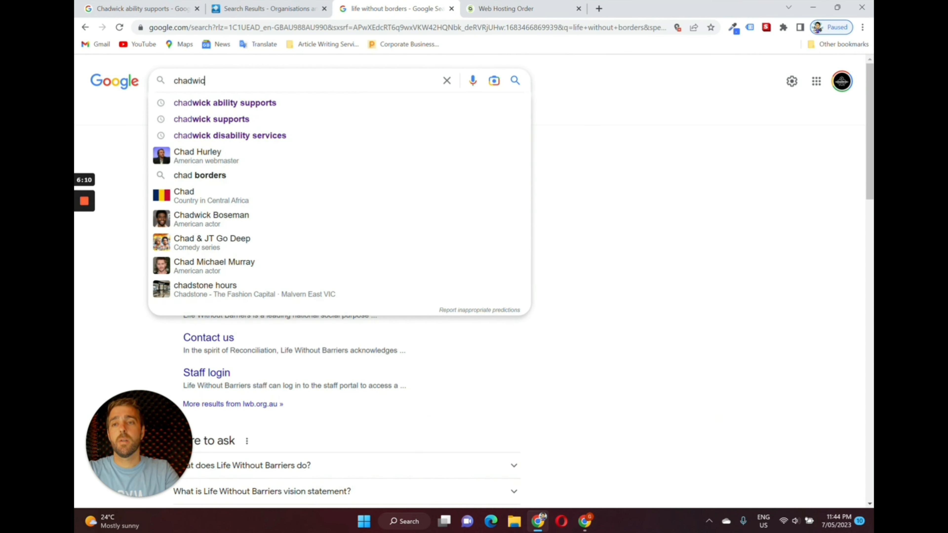
pyautogui.write('k a')
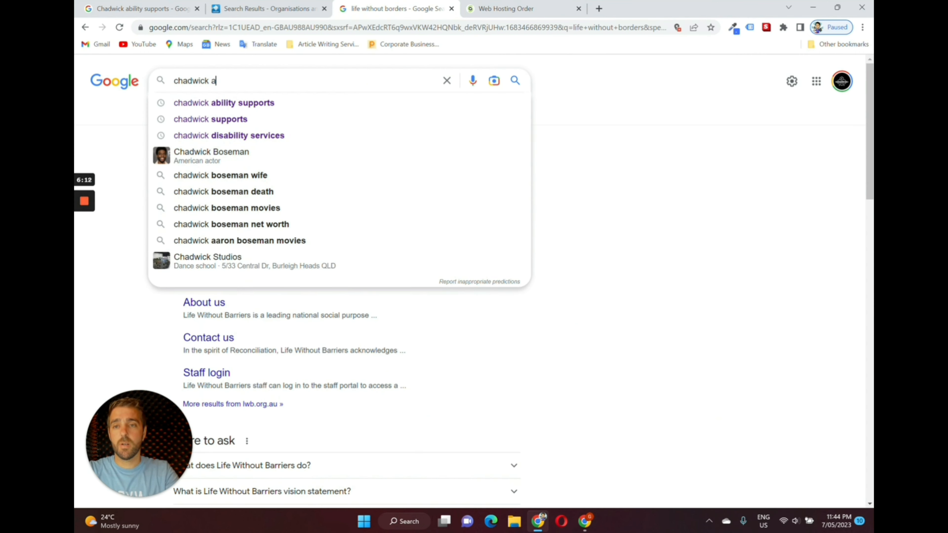
pyautogui.click(224, 102)
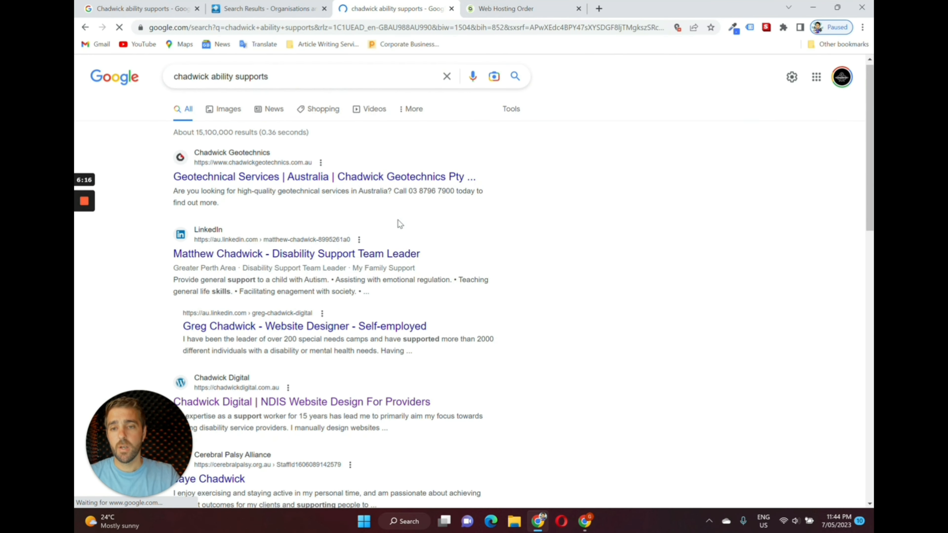
pyautogui.scroll(-3)
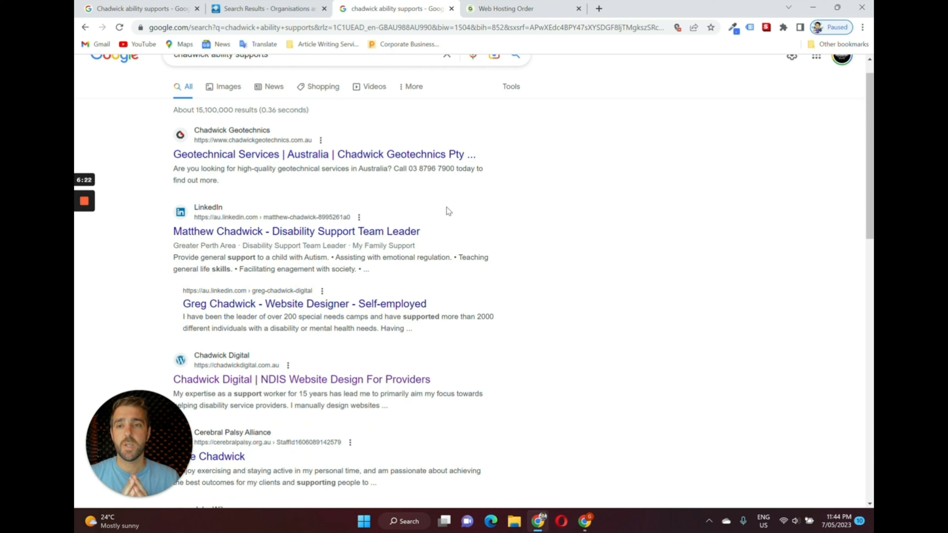
pyautogui.moveTo(296, 231)
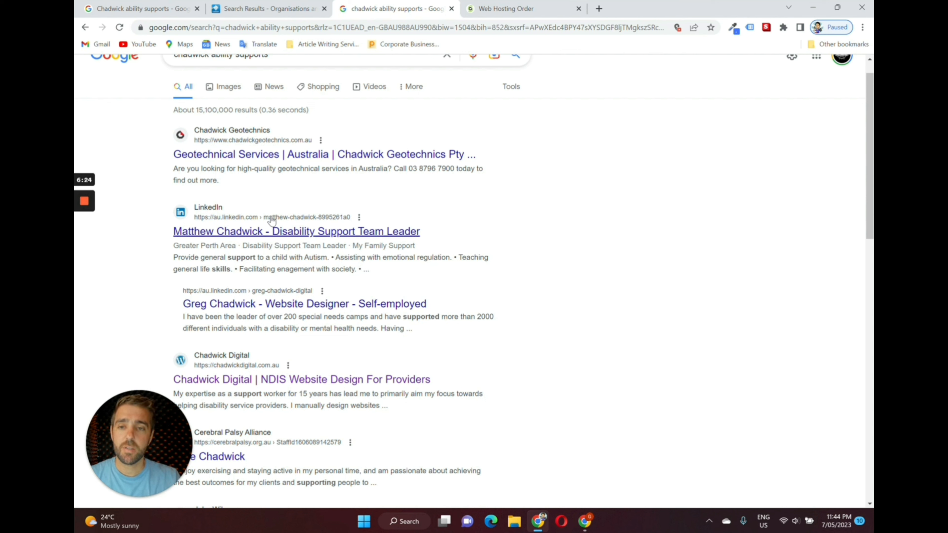
pyautogui.moveTo(280, 232)
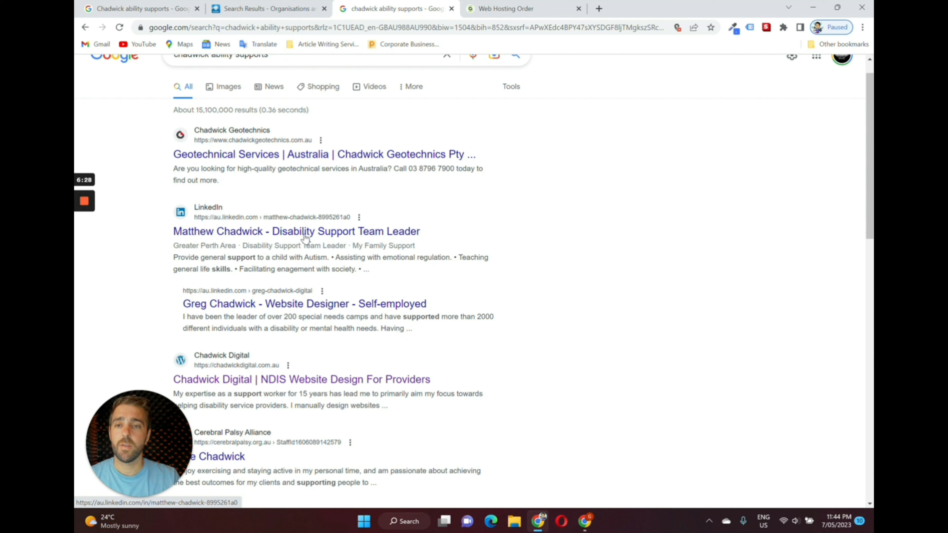
pyautogui.moveTo(319, 200)
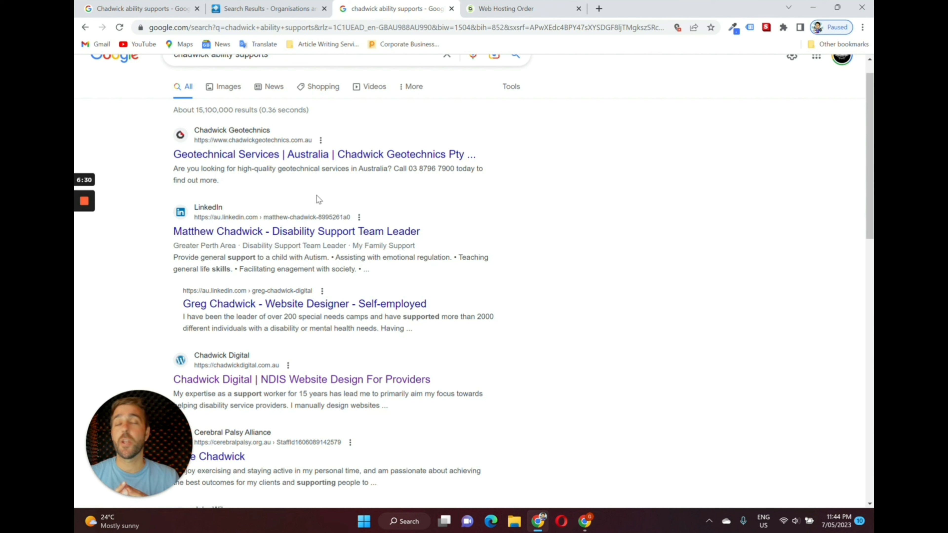
pyautogui.moveTo(188, 162)
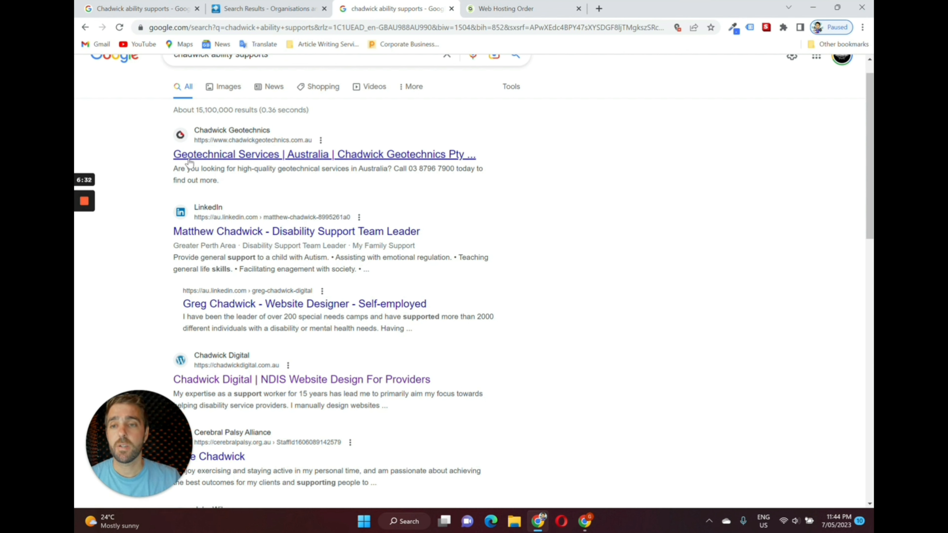
pyautogui.moveTo(281, 158)
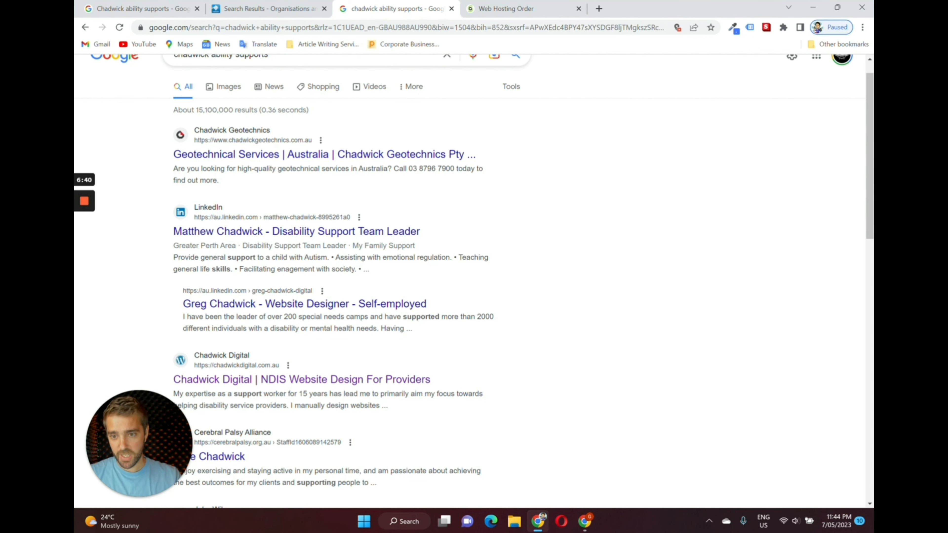
pyautogui.scroll(-3)
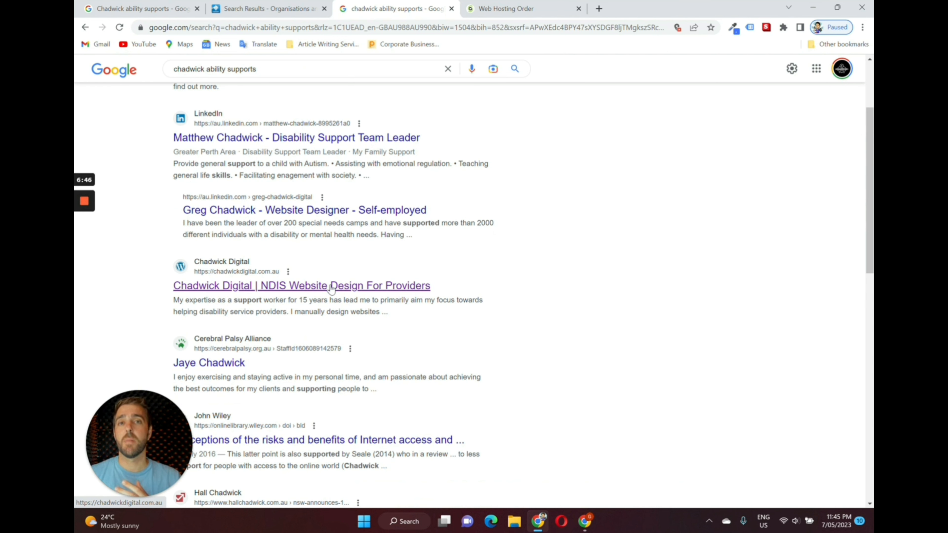
pyautogui.moveTo(289, 322)
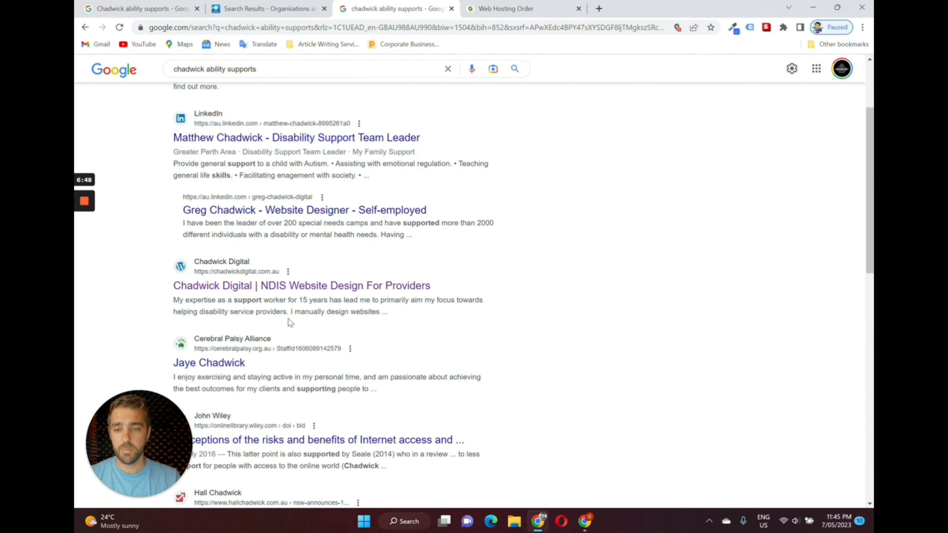
pyautogui.moveTo(310, 336)
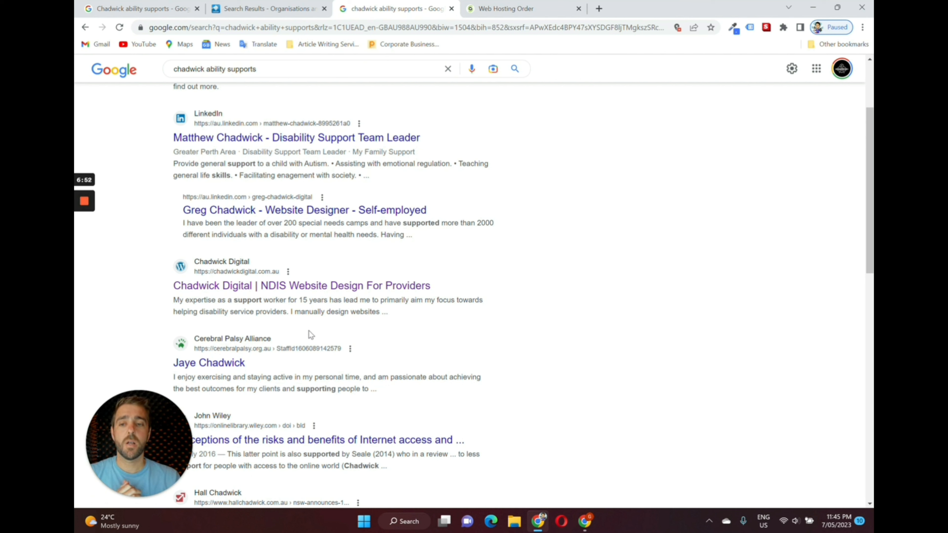
pyautogui.scroll(3)
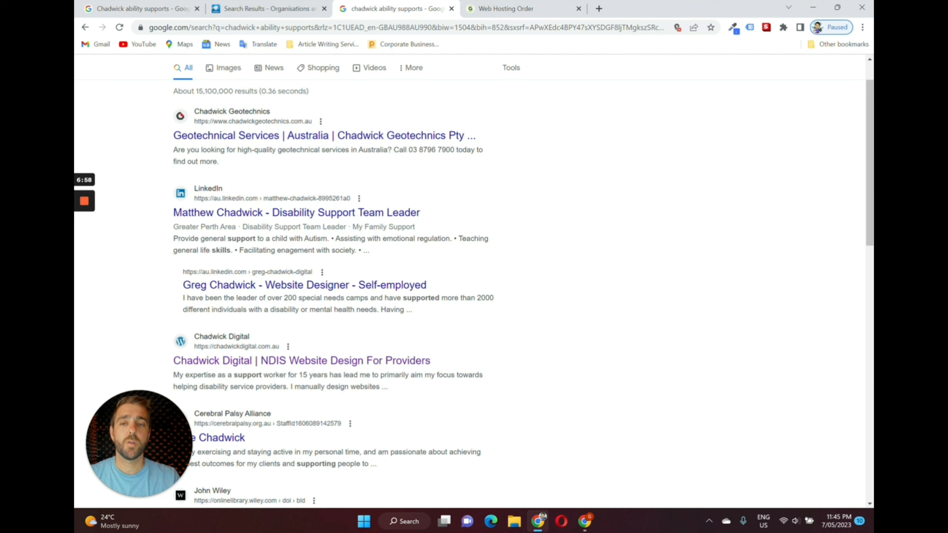
pyautogui.moveTo(461, 185)
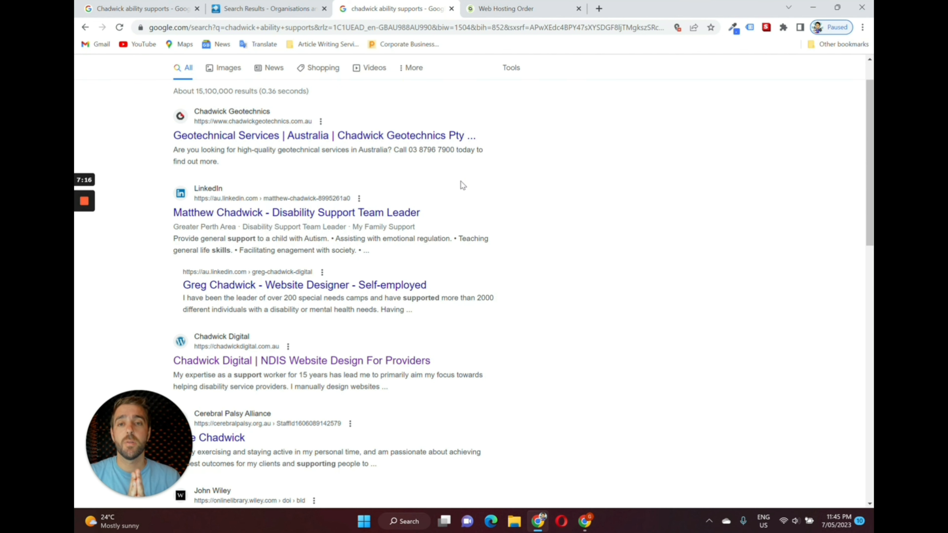
# Return to the SiteGround page showing lifewithoutbarrier.com.au available
pyautogui.click(506, 8)
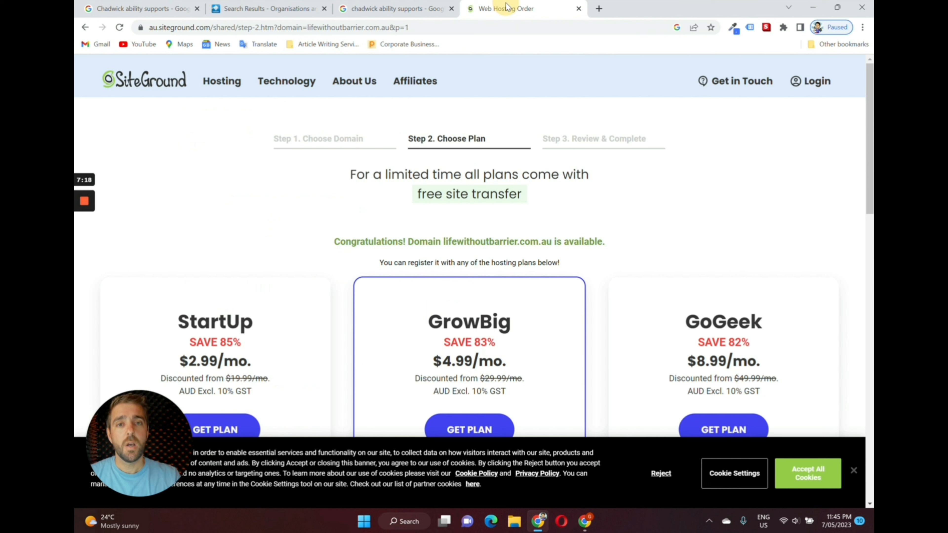